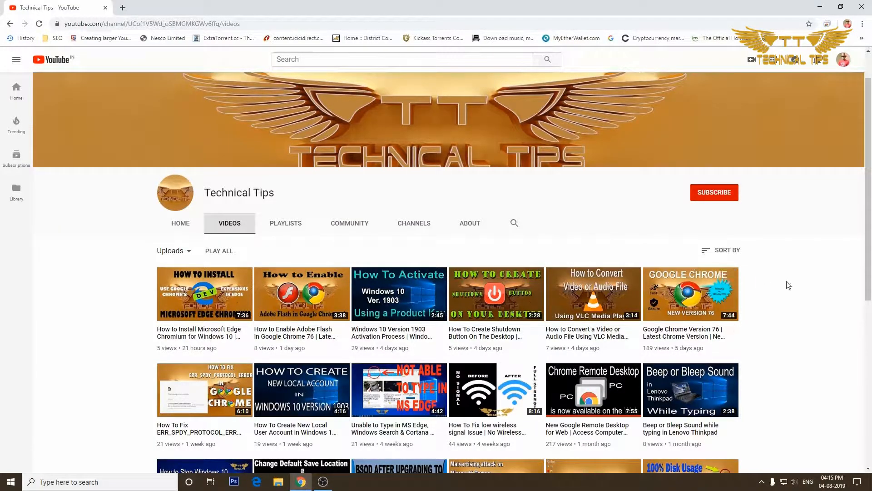
pyautogui.moveTo(714, 199)
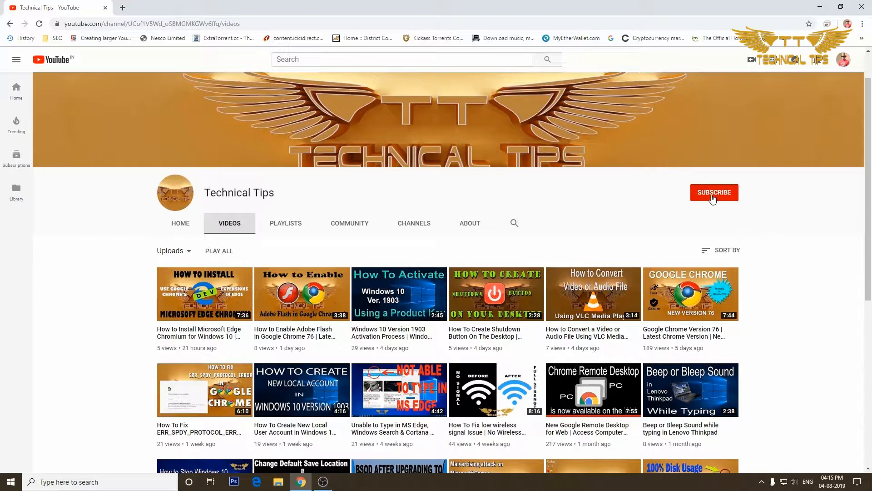
# Subscribe to the Technical Tips channel on YouTube
pyautogui.click(715, 192)
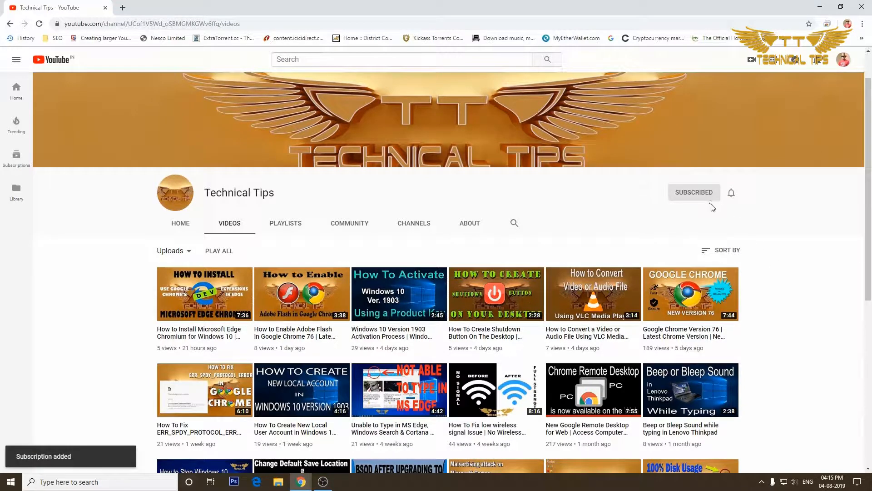
pyautogui.moveTo(735, 206)
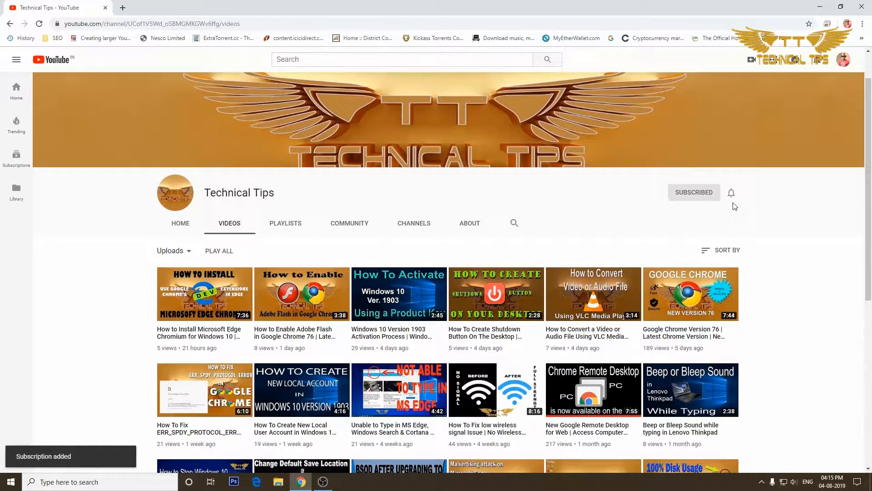
pyautogui.moveTo(732, 193)
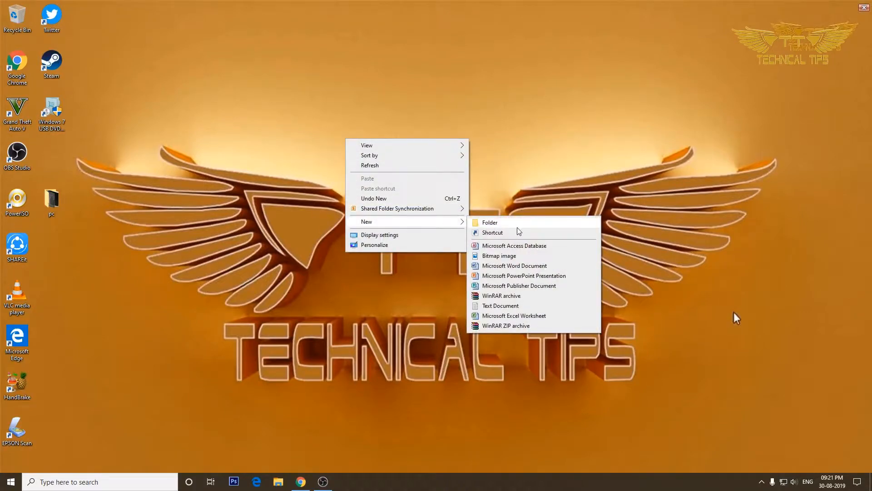
# Create a new desktop shortcut targeting cmd.exe and name it 'Command Prompt'
pyautogui.click(492, 232)
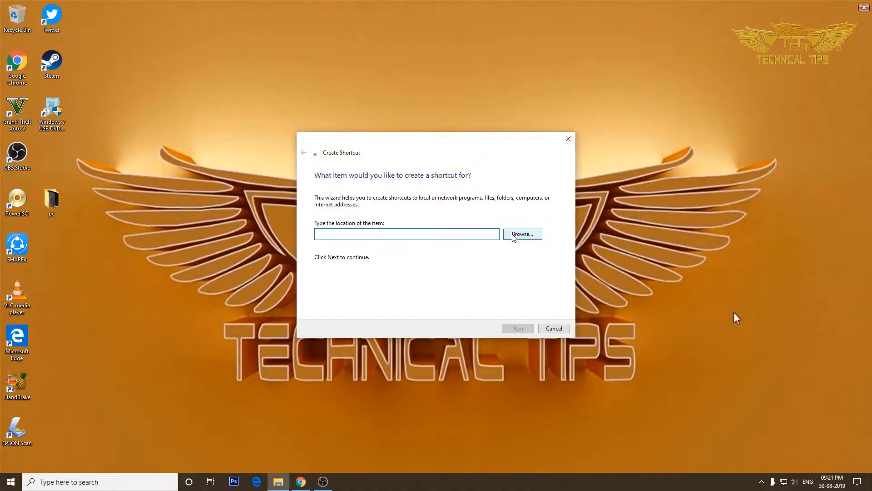
pyautogui.write('c')
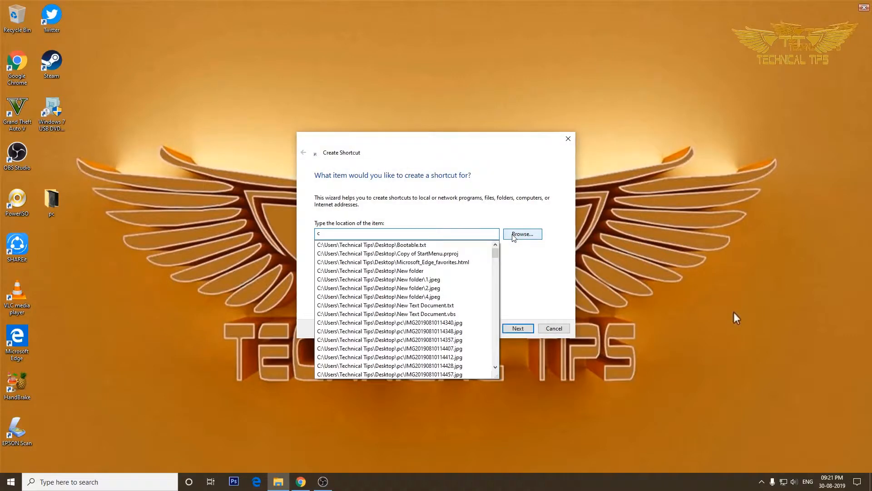
pyautogui.write('md.e')
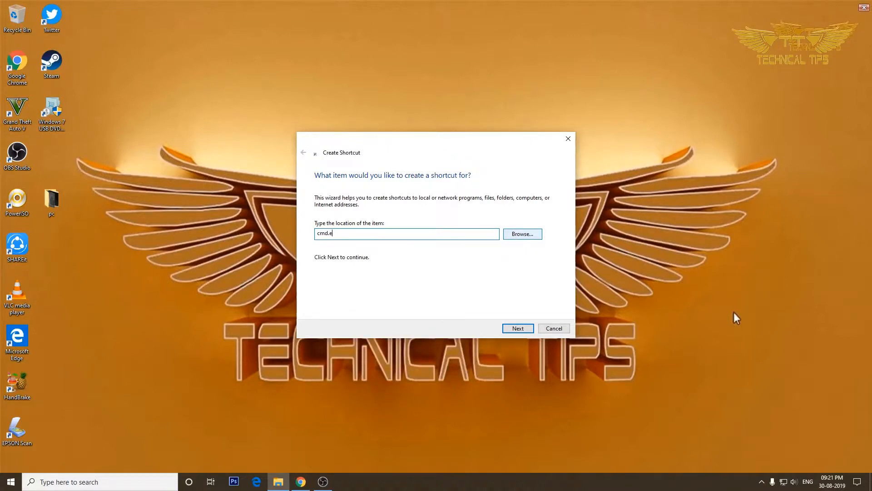
pyautogui.write('xe')
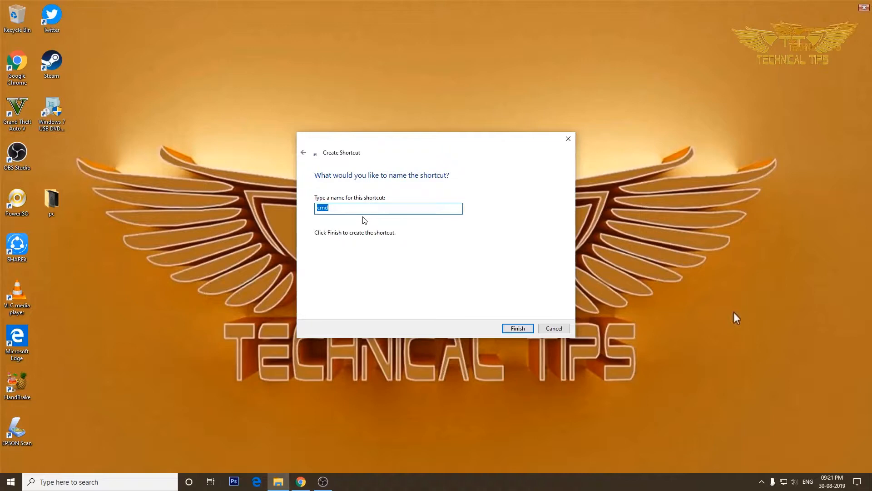
pyautogui.write('Comma')
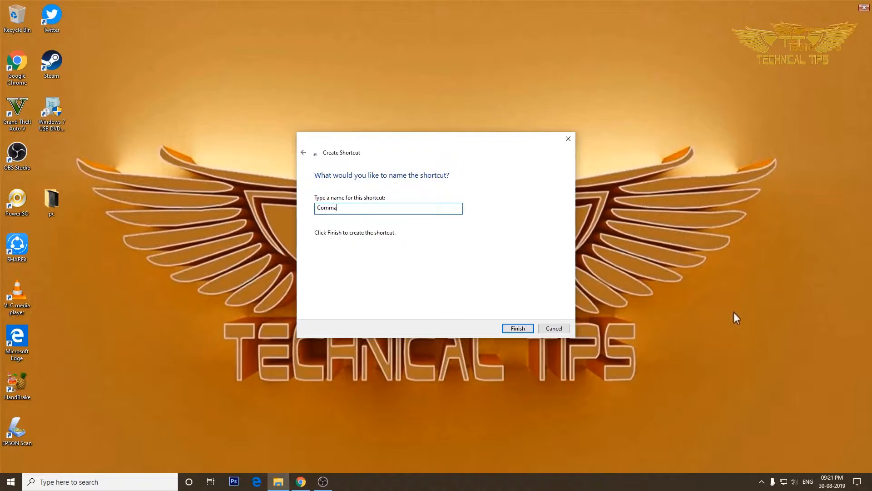
pyautogui.write('nd Prompt')
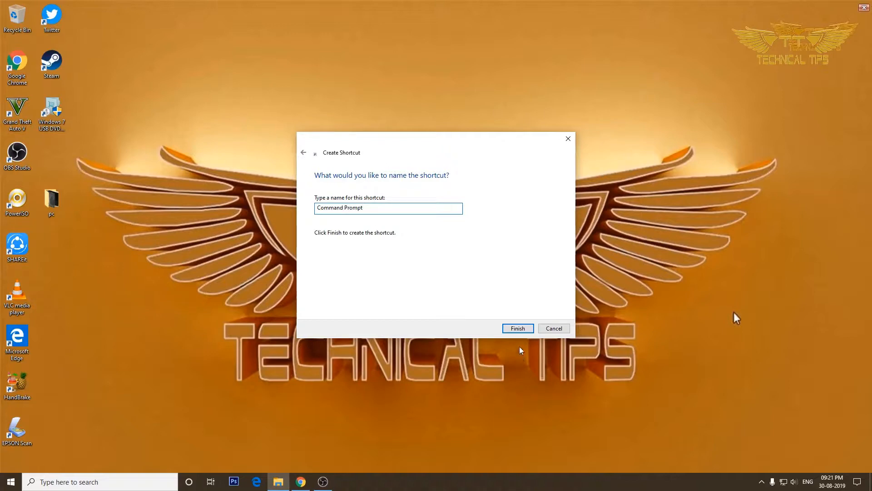
pyautogui.click(517, 328)
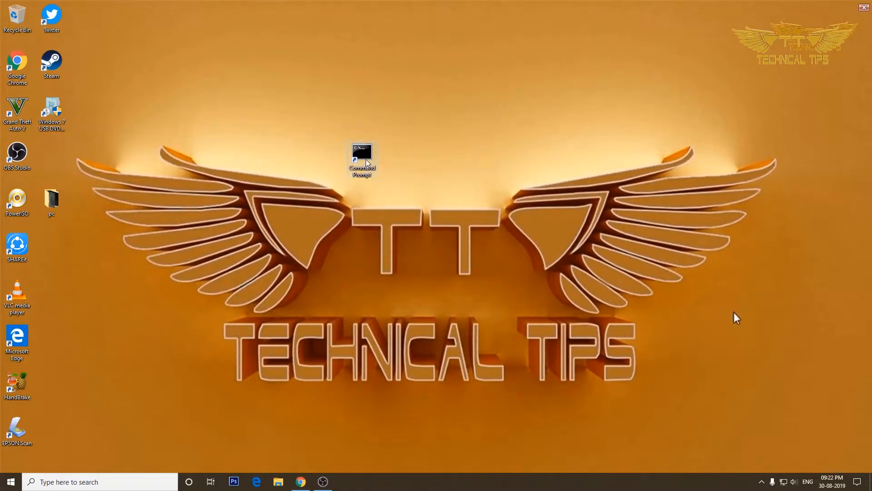
# Run sfc /scannow from the new shortcut, get the administrator-required error, and close the window
pyautogui.doubleClick(362, 160)
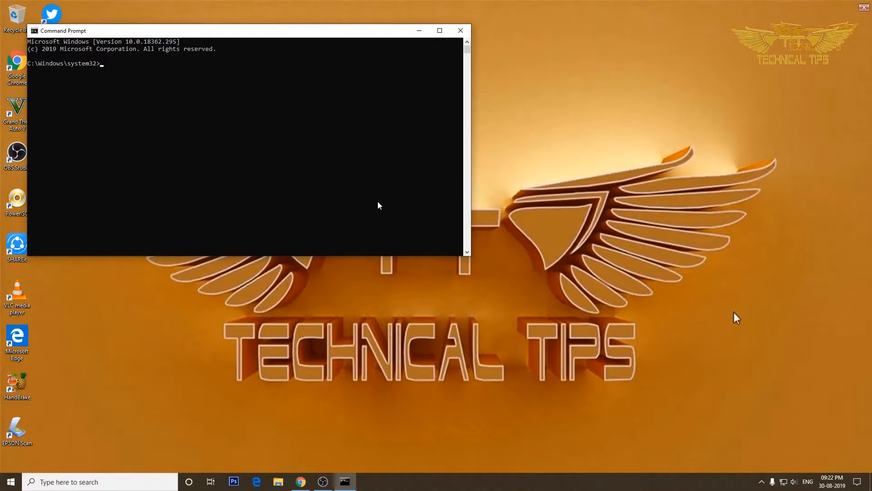
pyautogui.write('sfc /')
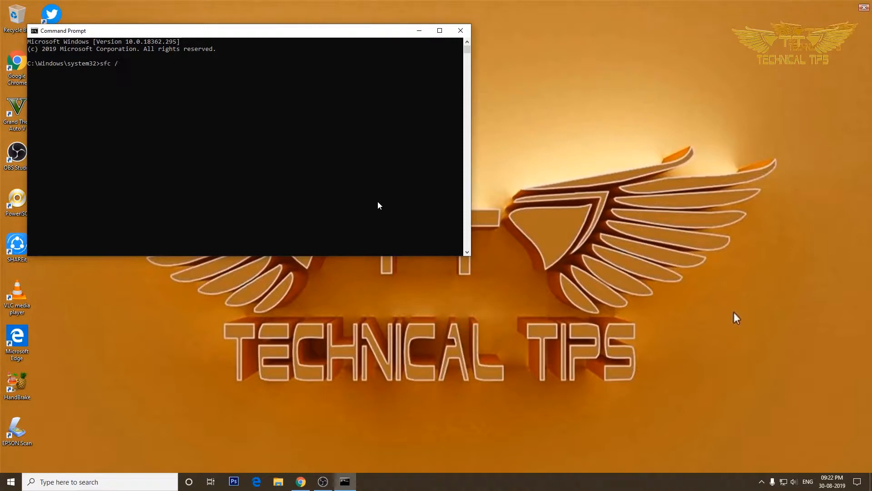
pyautogui.write('sca')
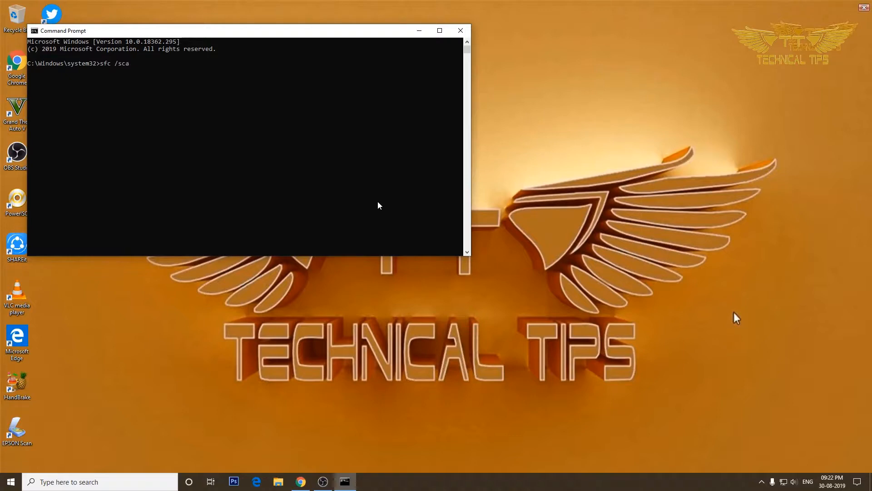
pyautogui.write('nnow')
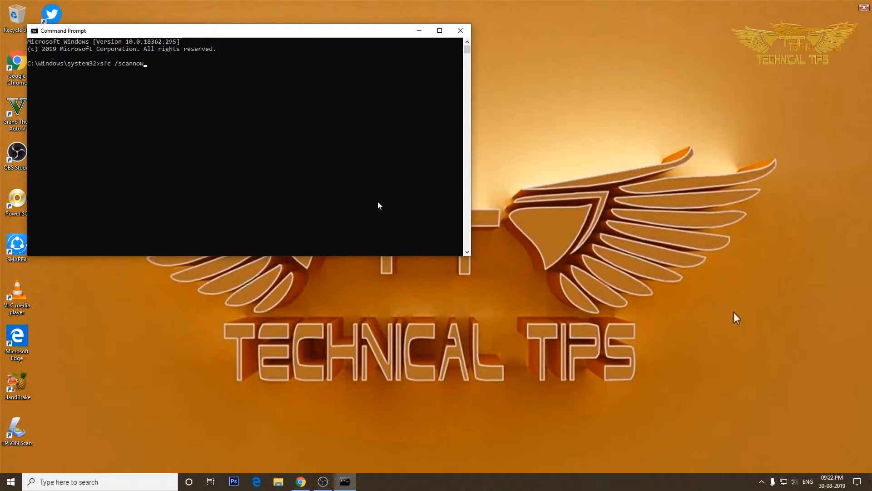
pyautogui.press('enter')
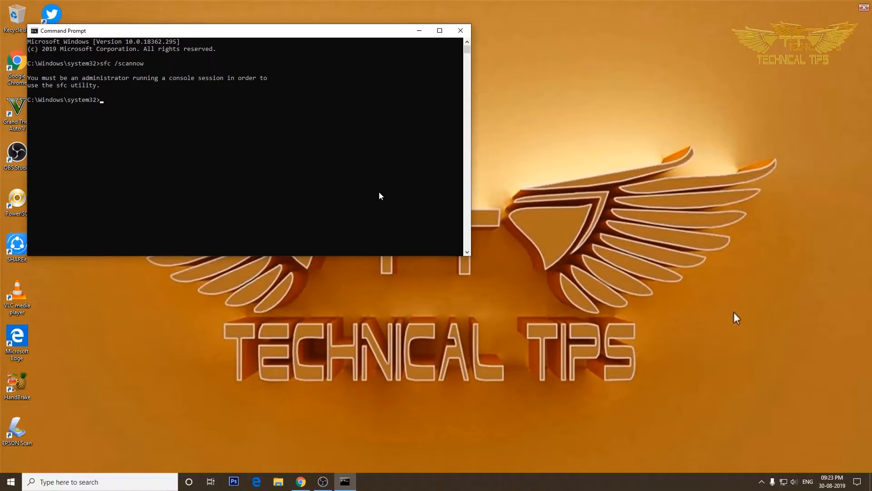
pyautogui.click(460, 30)
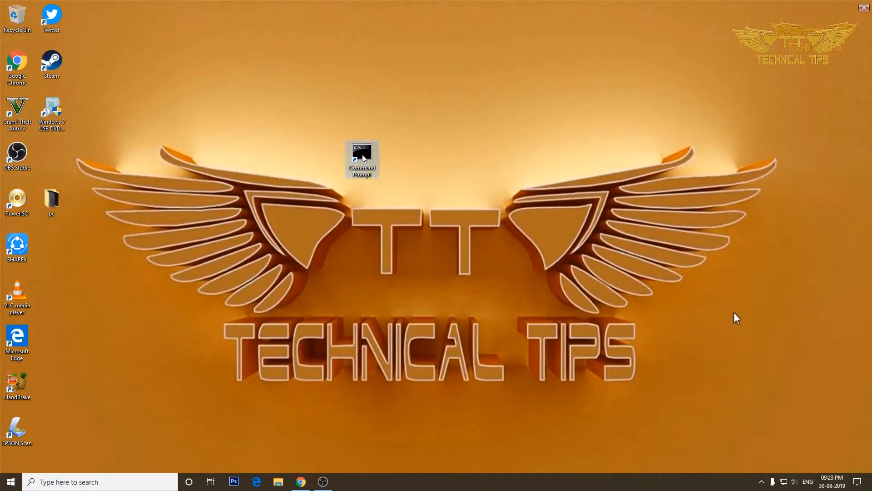
# Enable Run as administrator in the Command Prompt shortcut's advanced properties and apply it
pyautogui.rightClick(362, 158)
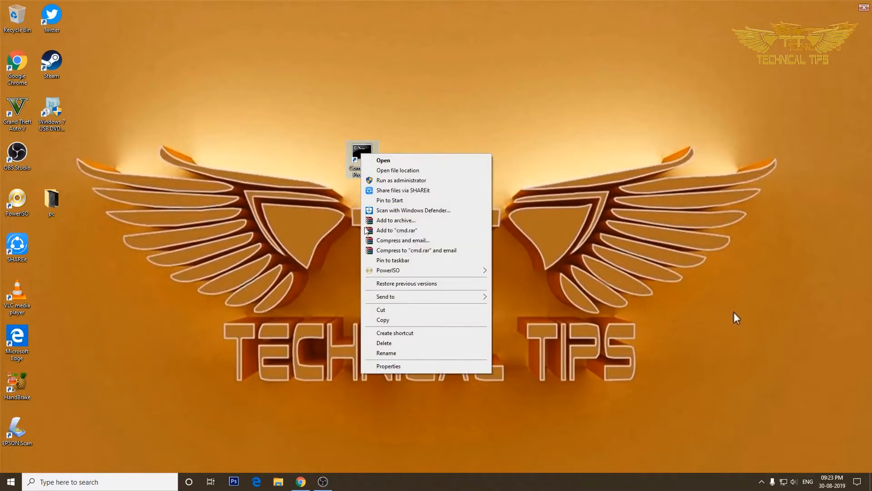
pyautogui.click(388, 365)
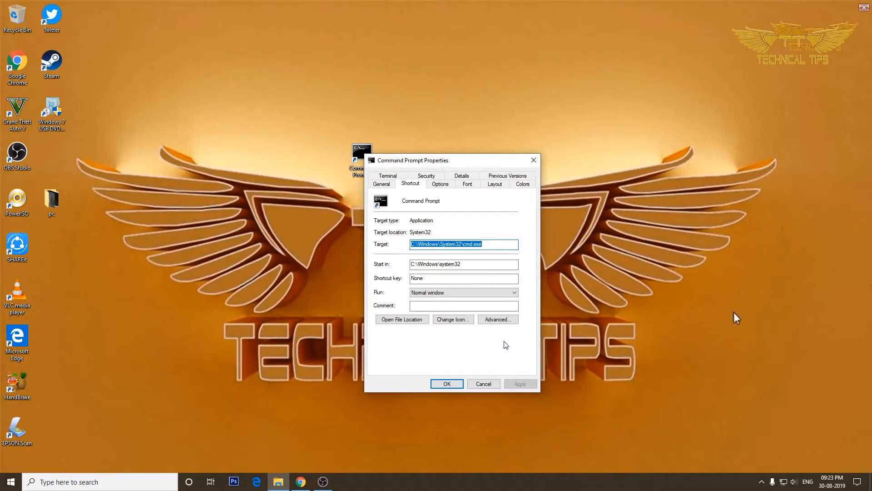
pyautogui.moveTo(497, 319)
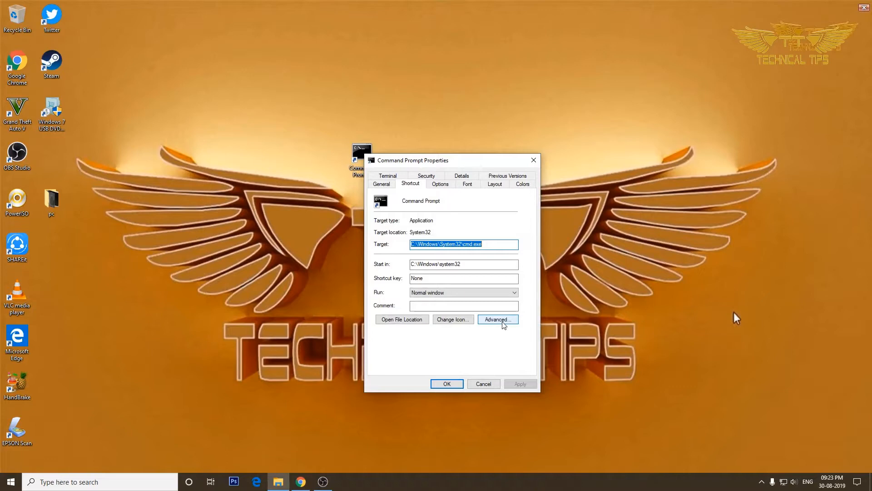
pyautogui.moveTo(411, 189)
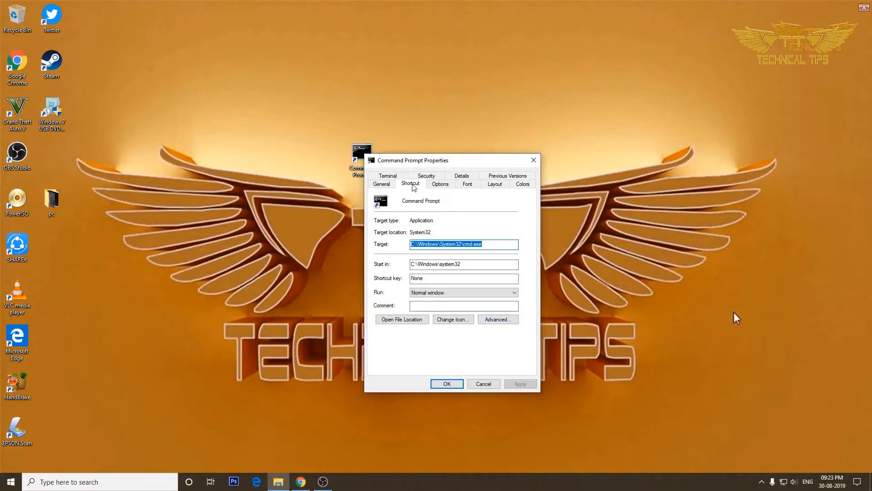
pyautogui.moveTo(501, 324)
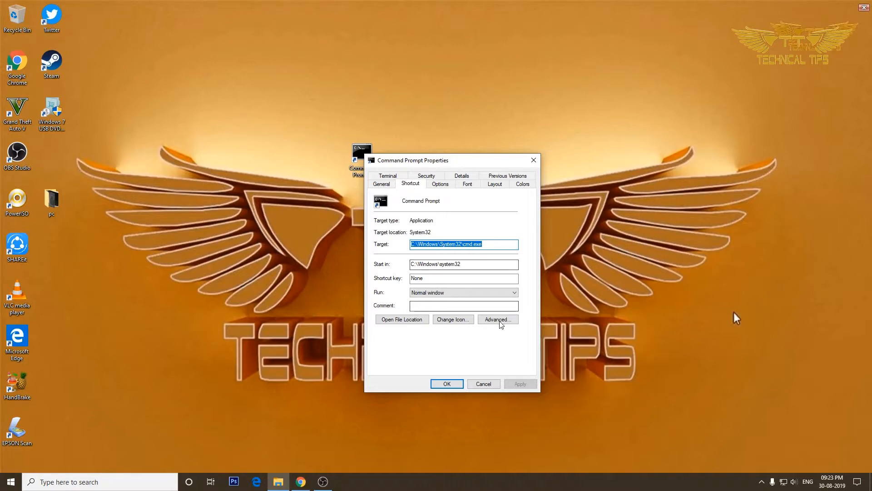
pyautogui.click(497, 319)
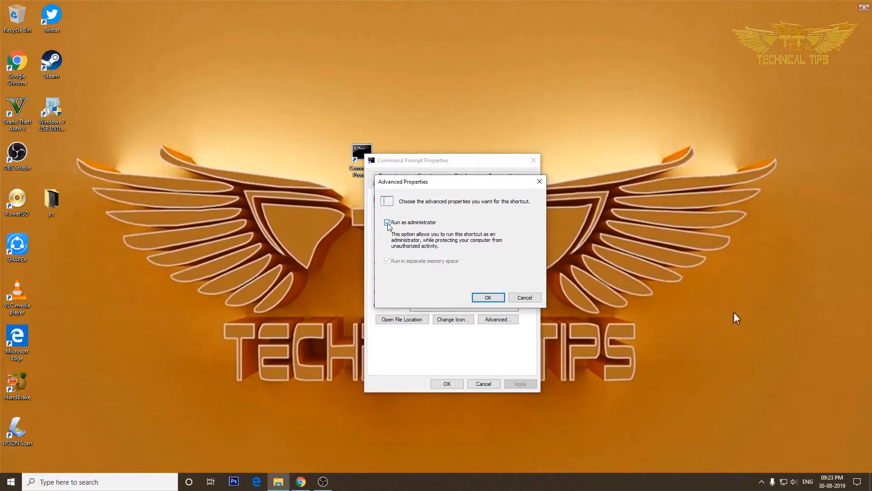
pyautogui.click(387, 222)
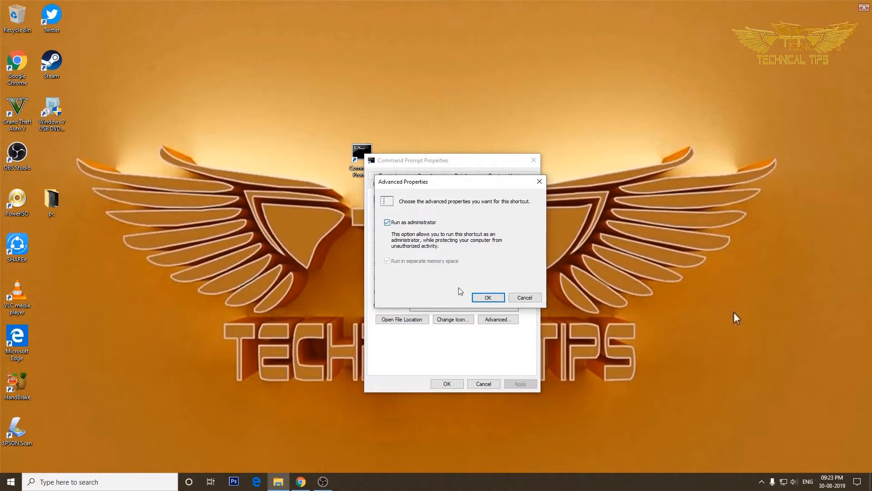
pyautogui.click(487, 297)
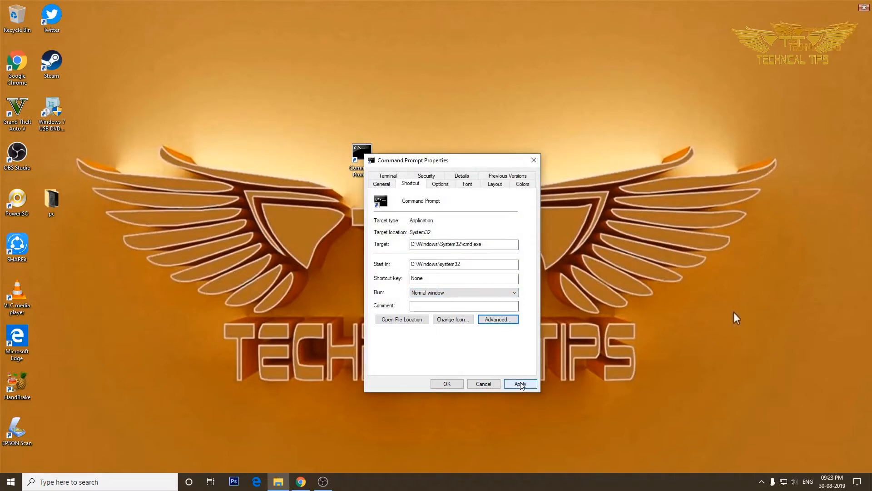
pyautogui.click(446, 383)
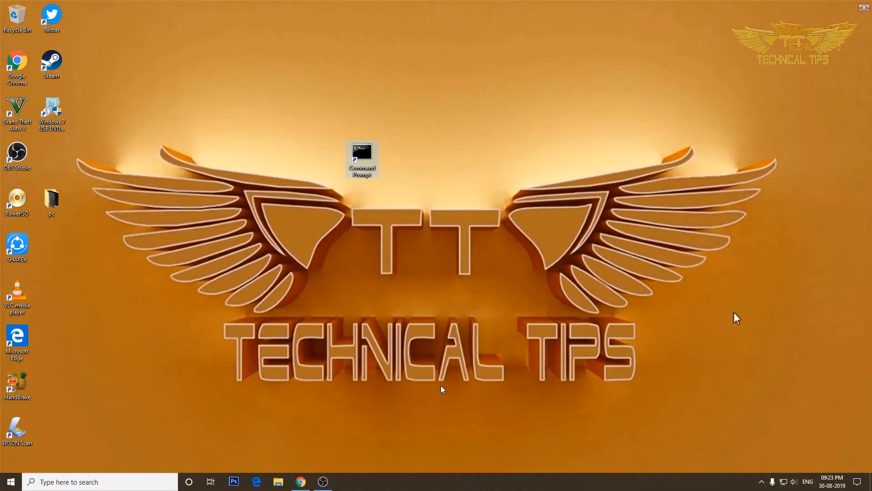
pyautogui.moveTo(372, 162)
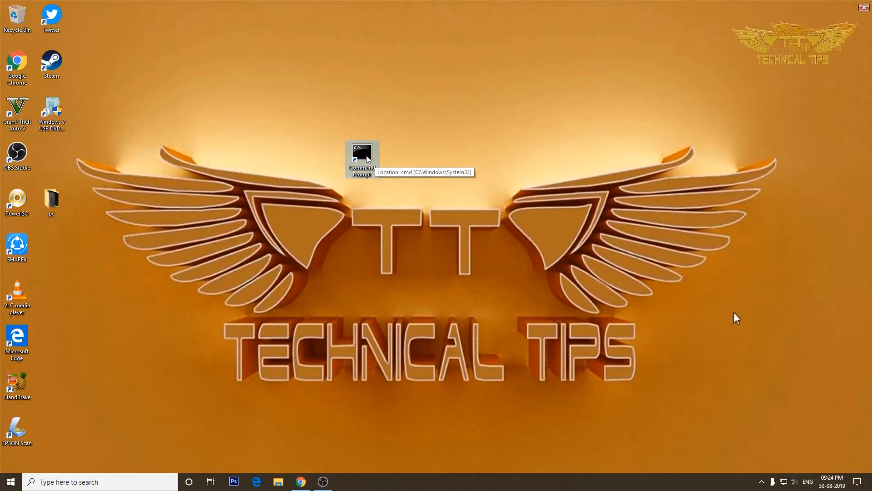
# Launch the shortcut elevated via the UAC prompt and enter sfc /scannow to start the scan
pyautogui.doubleClick(363, 152)
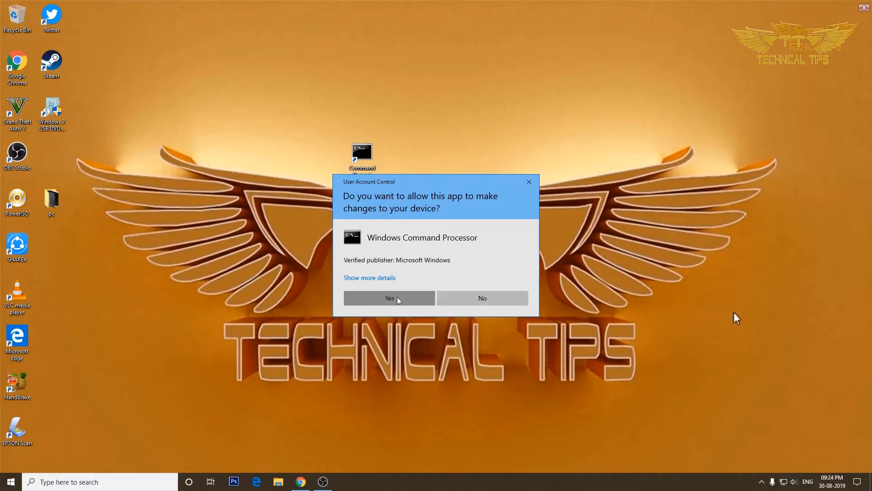
pyautogui.click(389, 298)
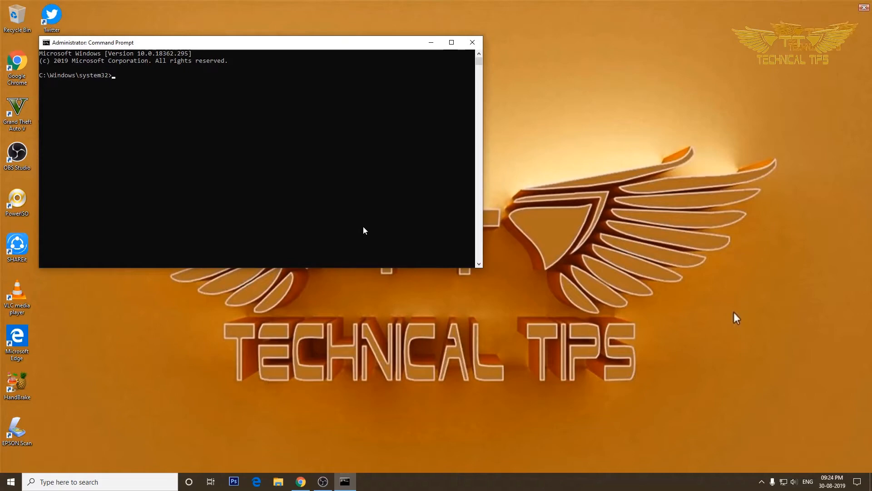
pyautogui.write('s')
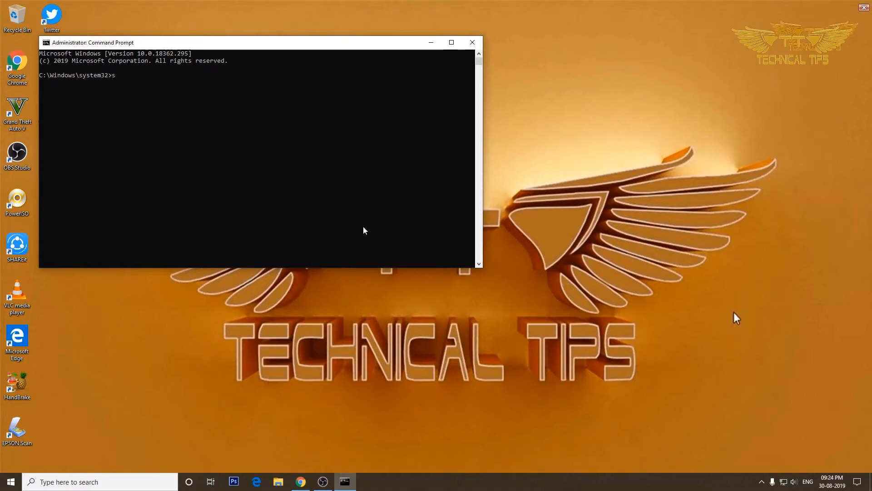
pyautogui.write('fc /')
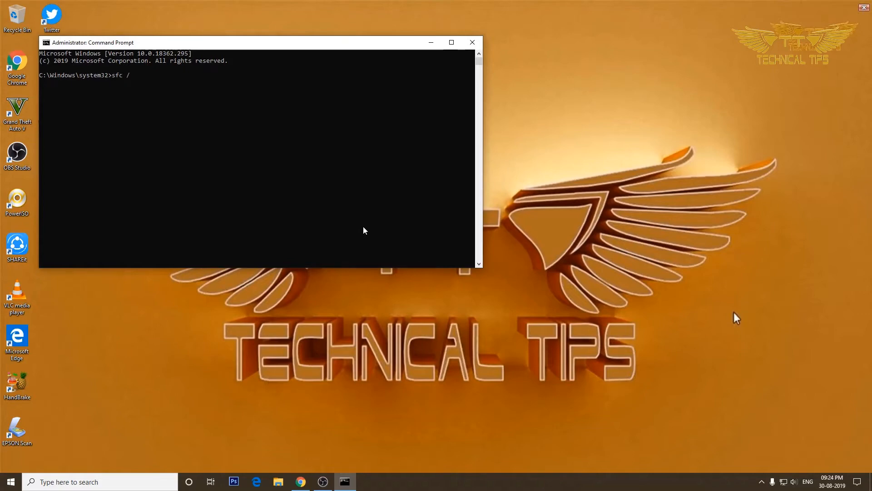
pyautogui.write('sca')
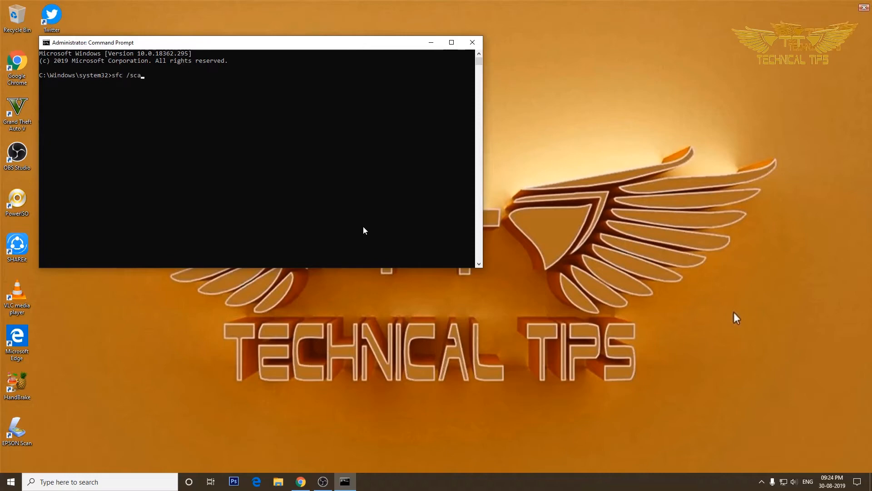
pyautogui.write('nnow')
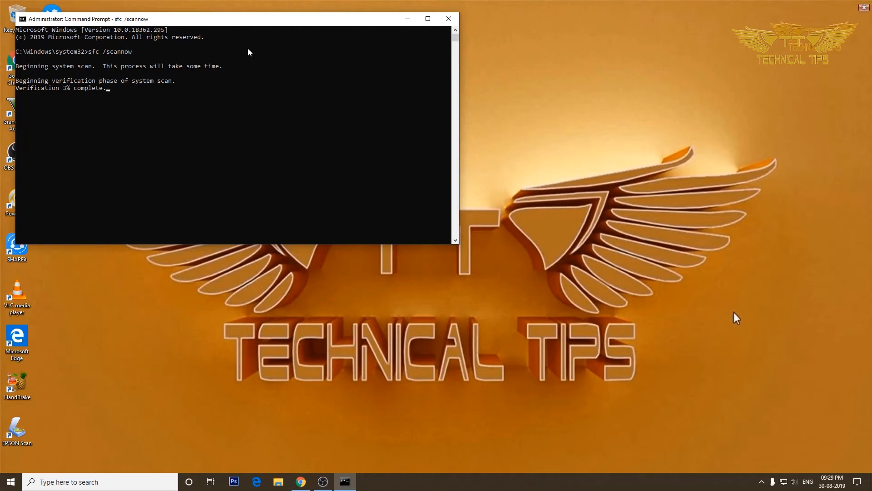
pyautogui.moveTo(442, 31)
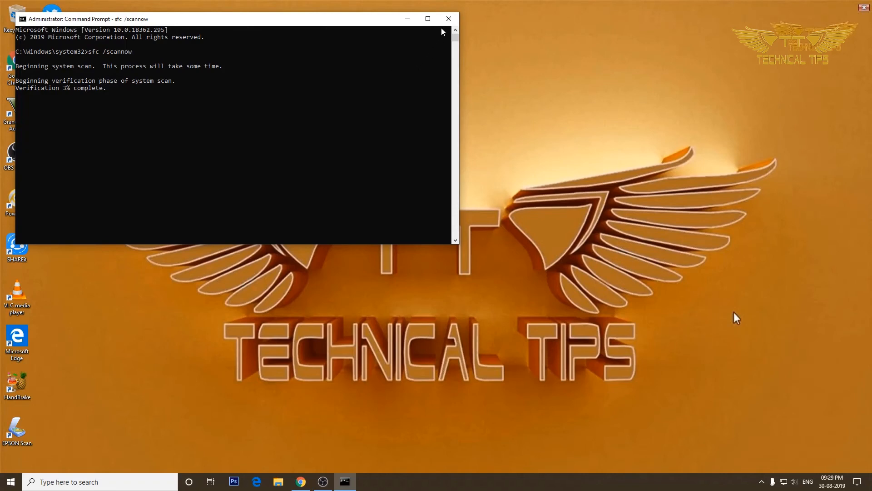